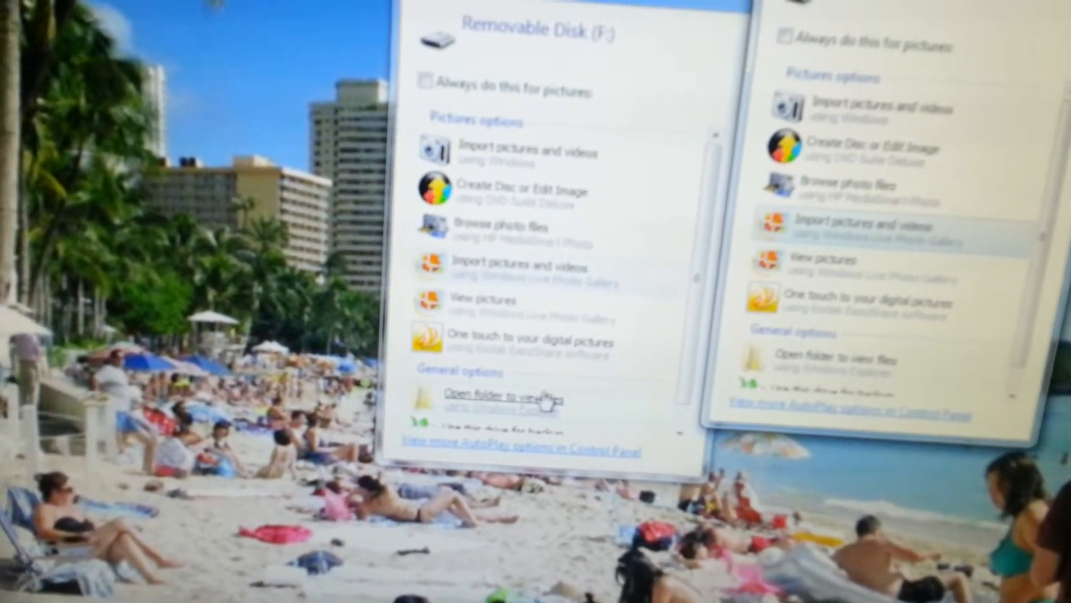
Choose 'Open folder to view files' for Removable Disk (F:) in AutoPlay
left_click(503, 393)
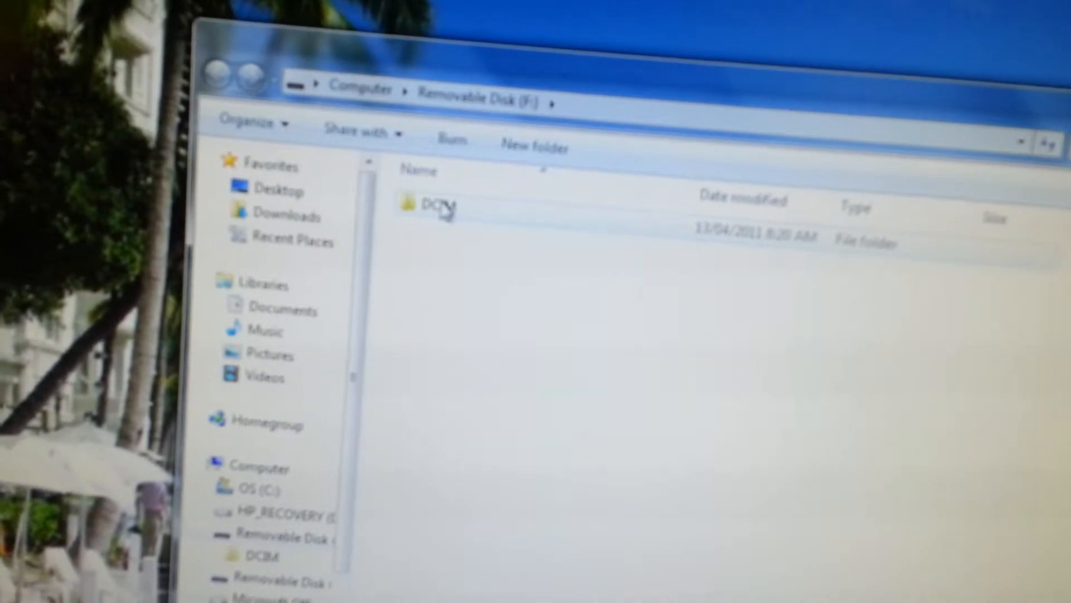
Enter the DCIM folder and select the 118__02 photo folder
left_click(438, 209)
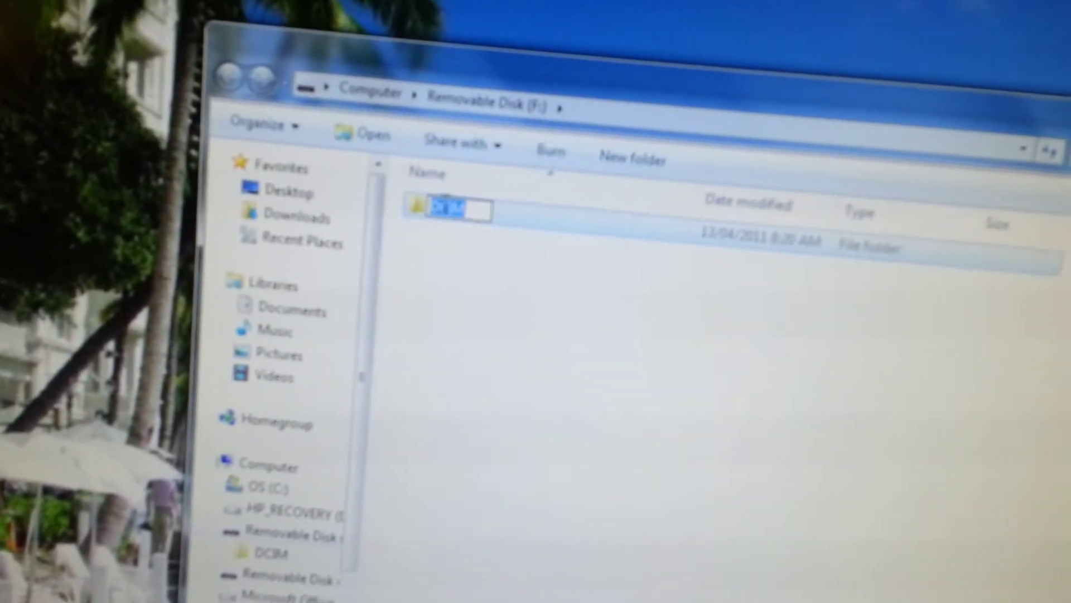
double_click(437, 210)
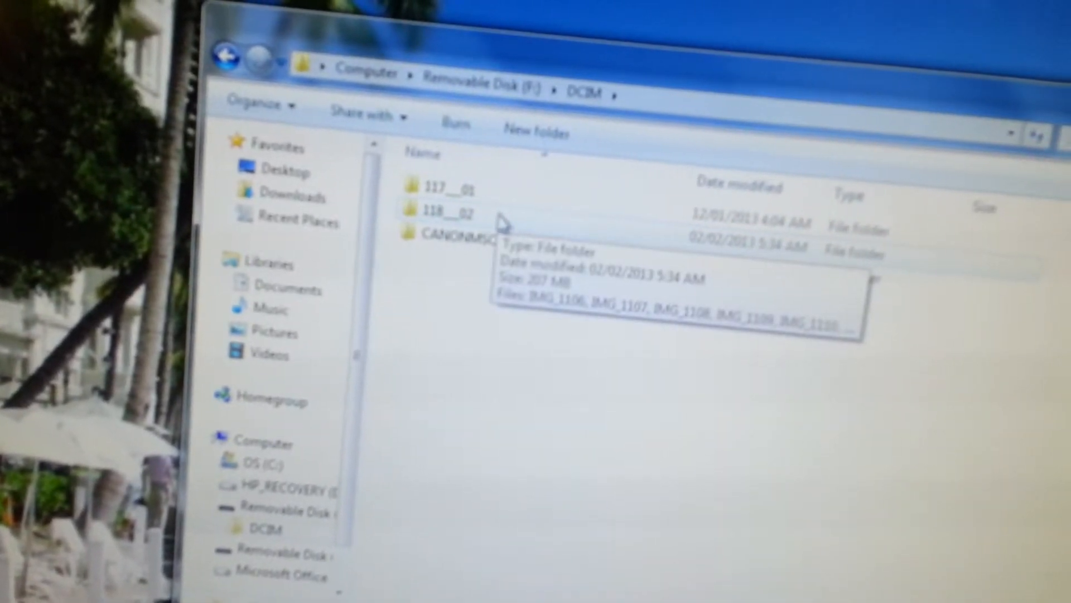
left_click(445, 212)
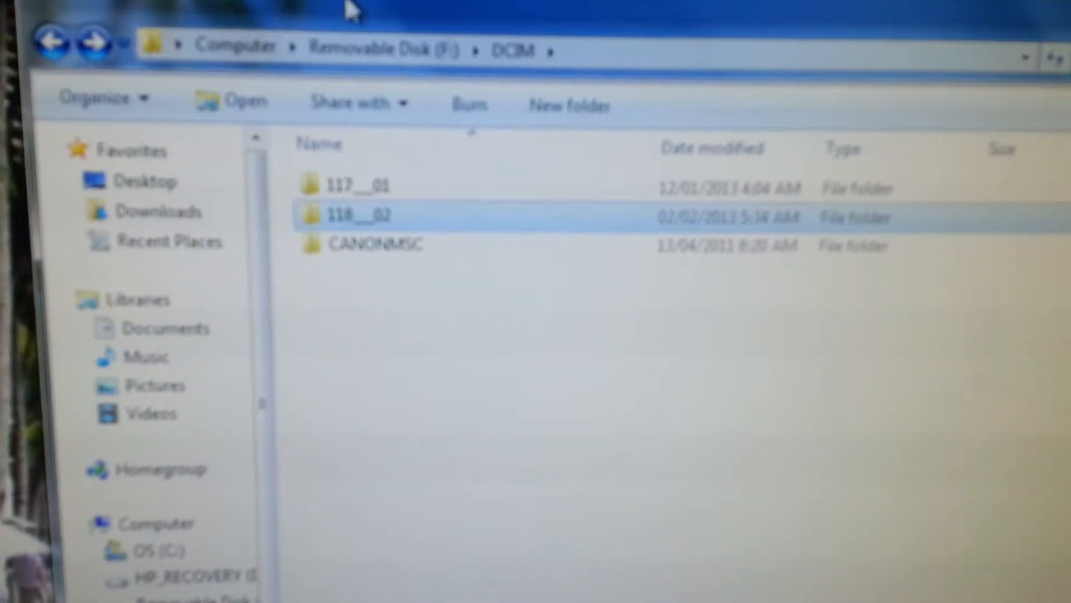
Enter folder 117__01 and select all 266 photos via Organize > Select all
double_click(355, 184)
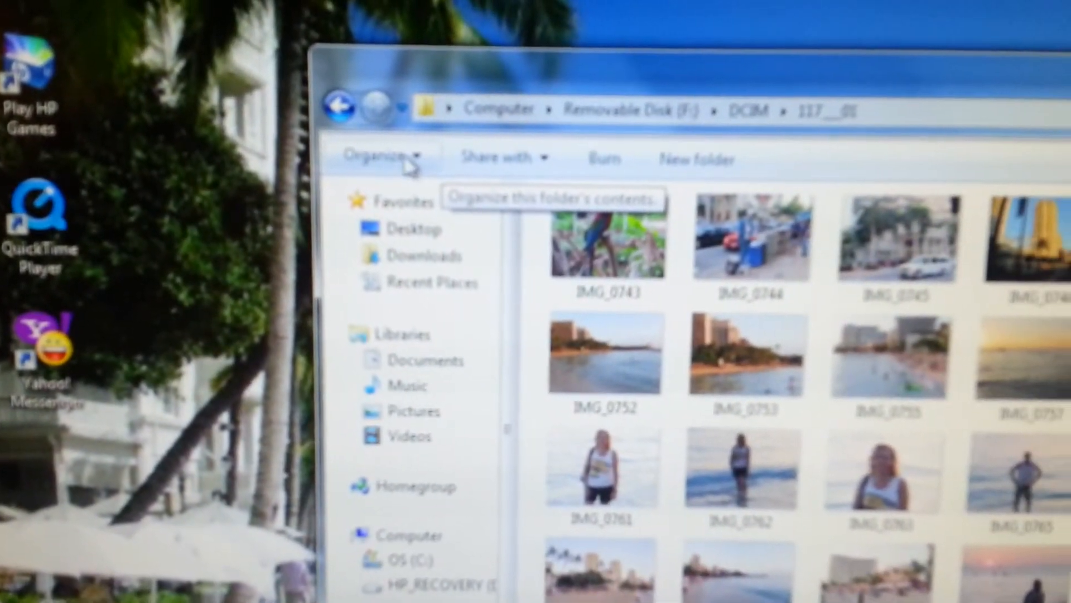
left_click(379, 158)
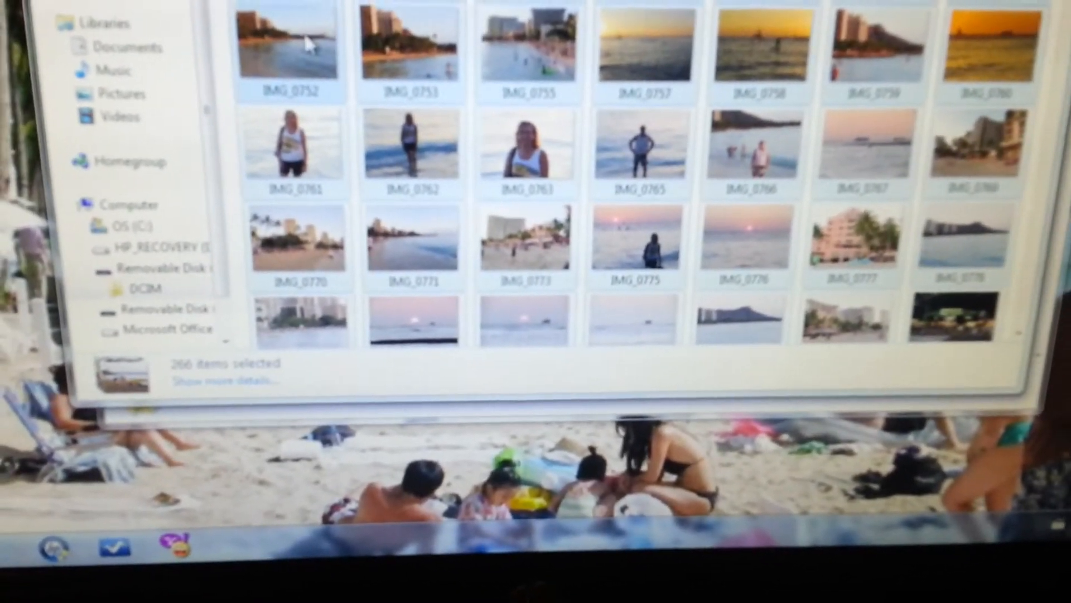
scroll("up", 3)
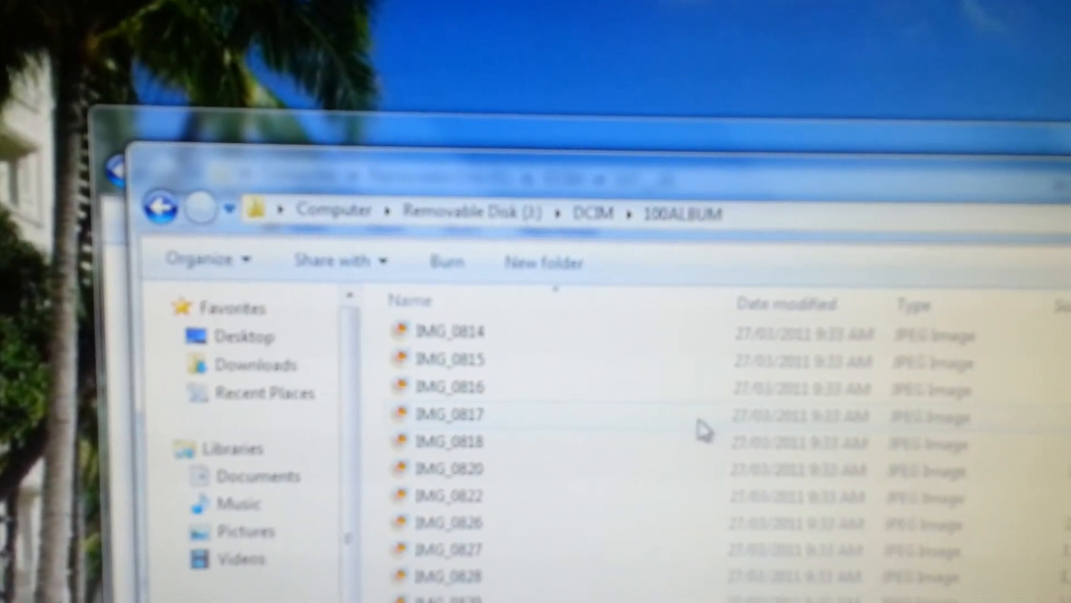
mouse_move(656, 431)
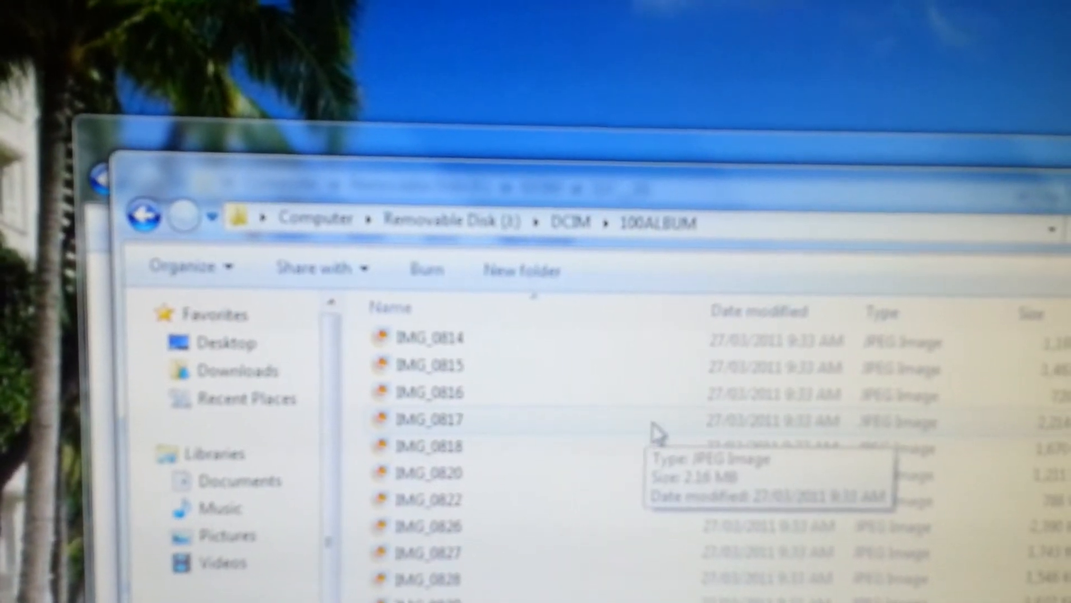